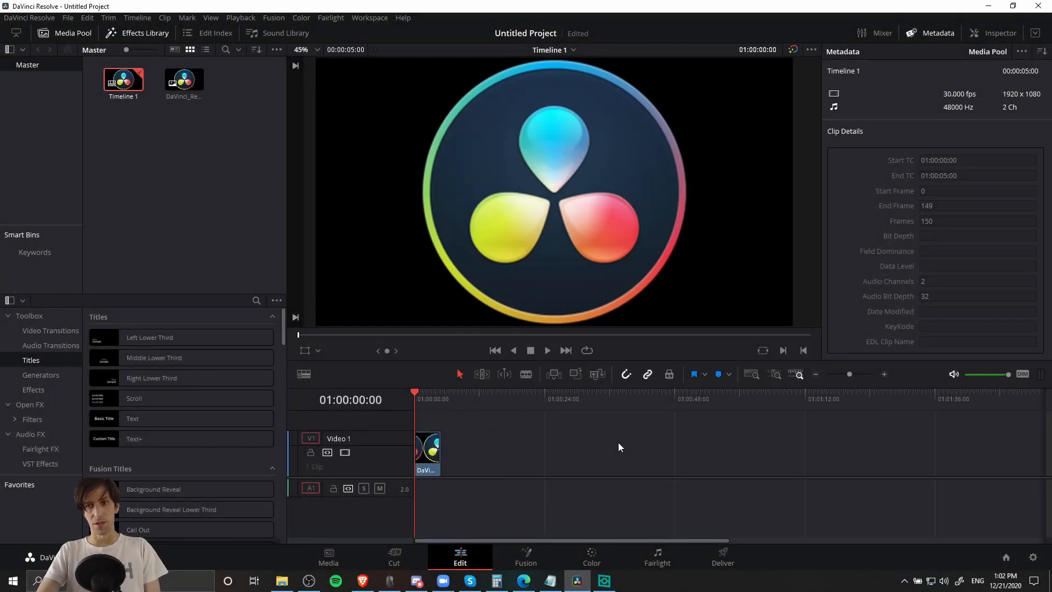
Switch from the Edit page to the Cut page showing Timeline 1
{"action": "left_click", "coordinate": [393, 557]}
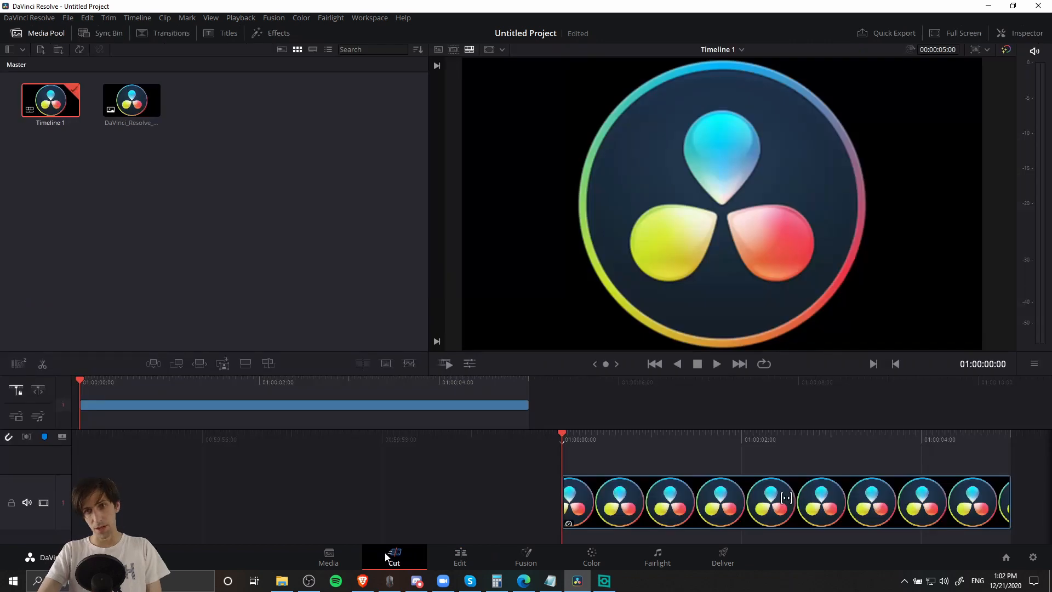
{"action": "mouse_move", "coordinate": [367, 474]}
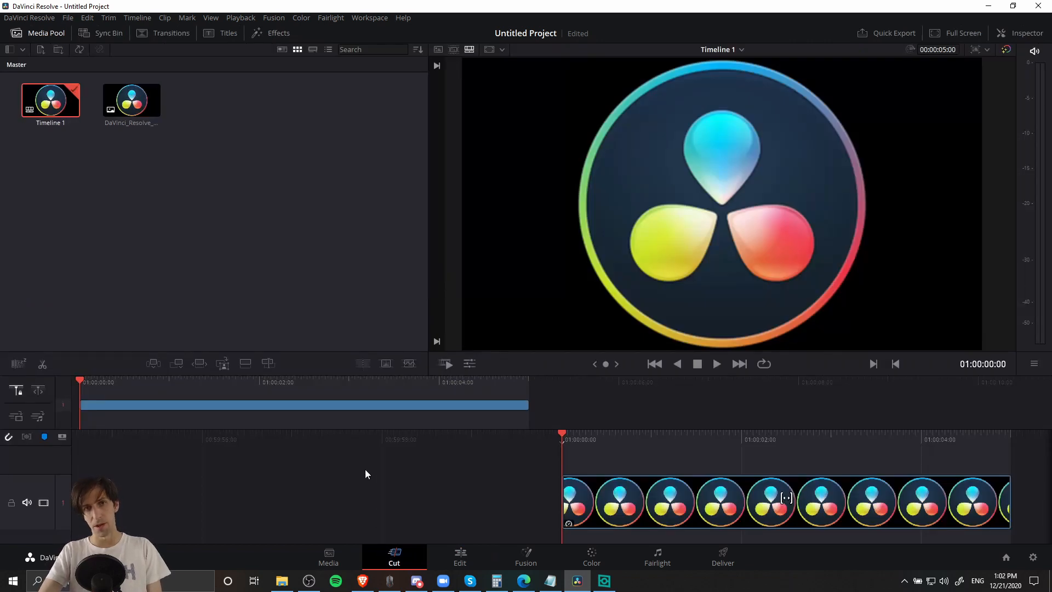
Bring up Quick Export with the H.264 preset (1920x1080, 30 fps, AAC audio)
{"action": "left_click", "coordinate": [887, 33]}
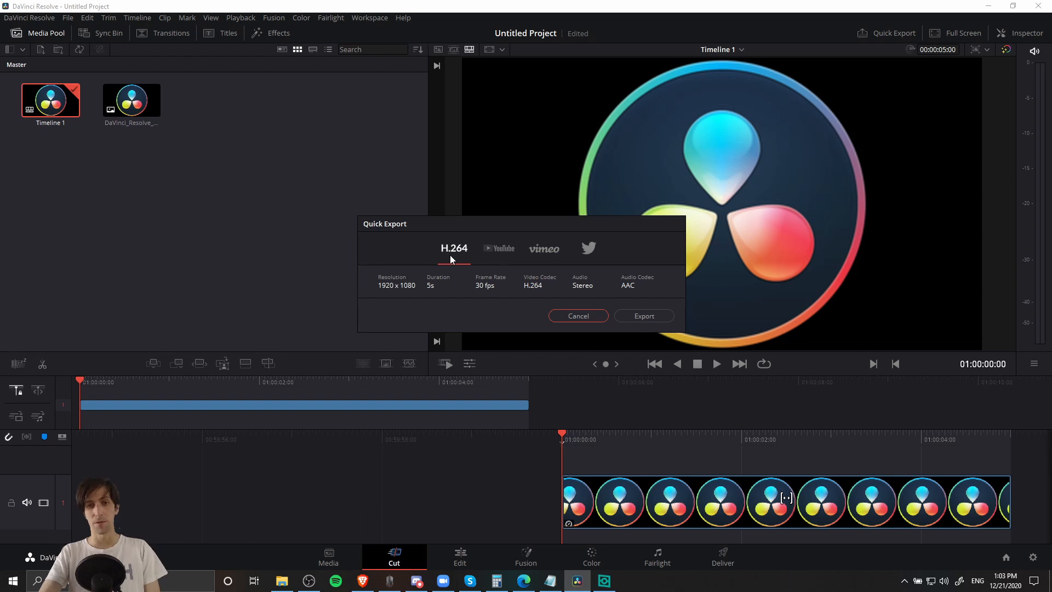
{"action": "mouse_move", "coordinate": [495, 260]}
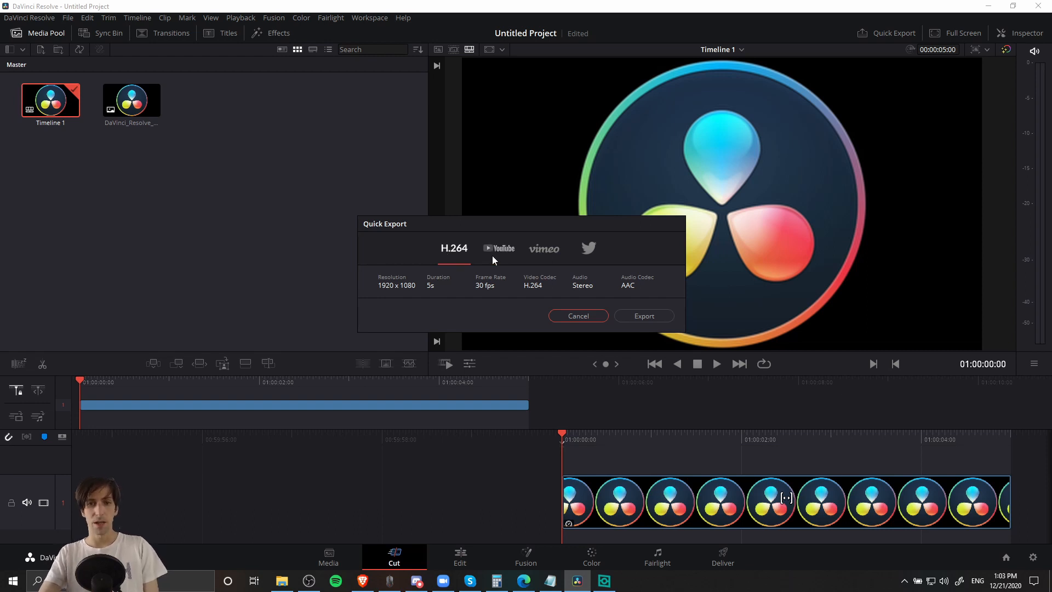
{"action": "mouse_move", "coordinate": [581, 258]}
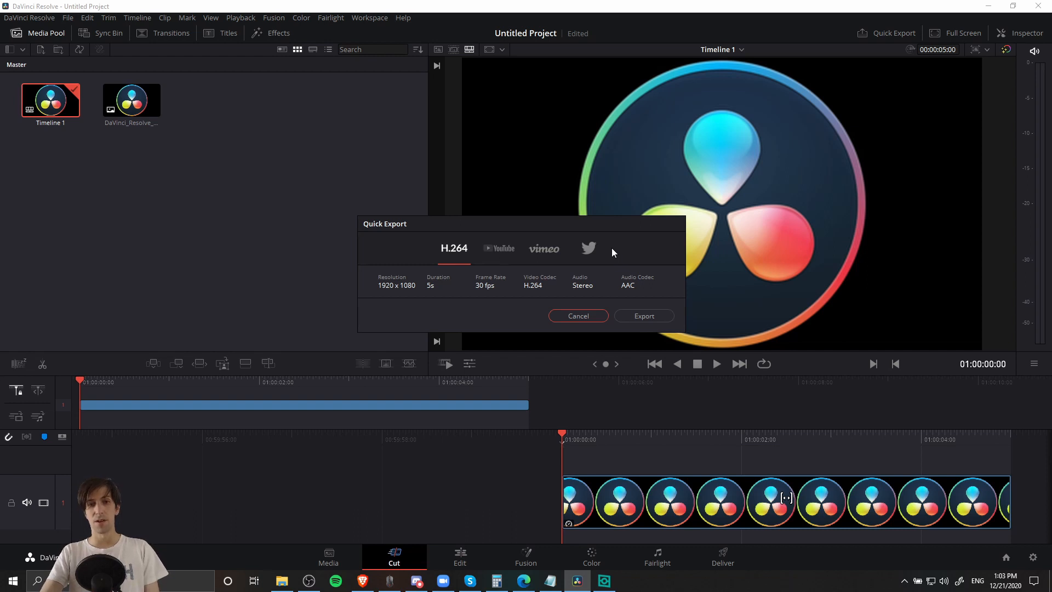
{"action": "mouse_move", "coordinate": [368, 301]}
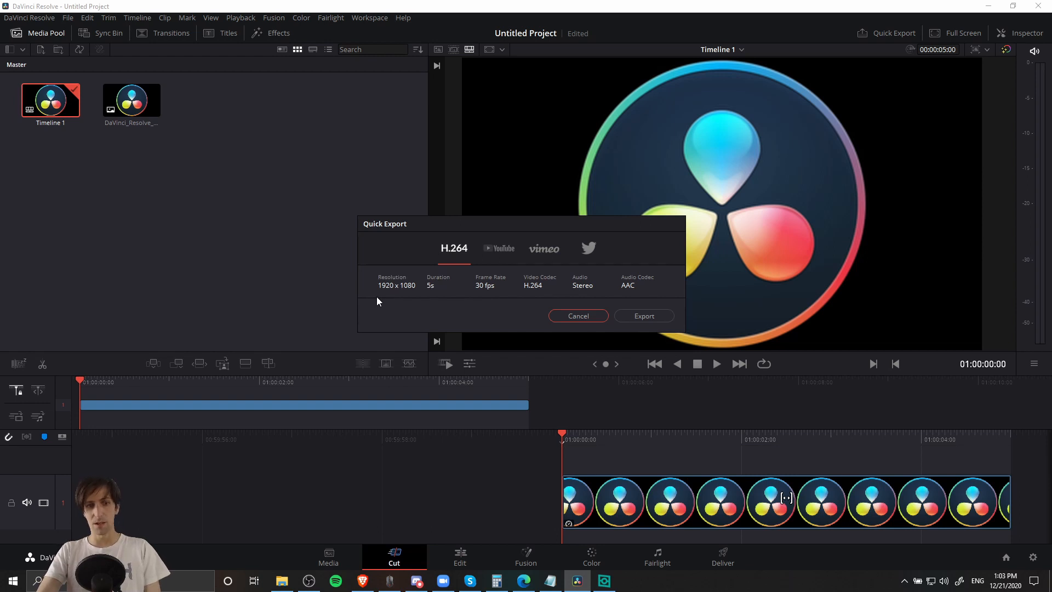
{"action": "mouse_move", "coordinate": [483, 299]}
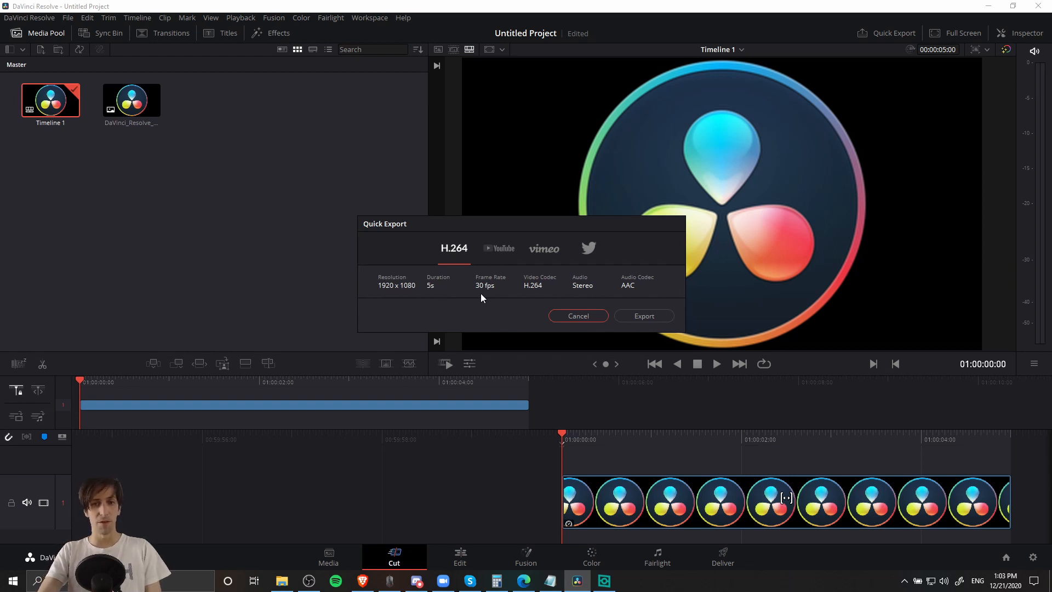
{"action": "mouse_move", "coordinate": [535, 310]}
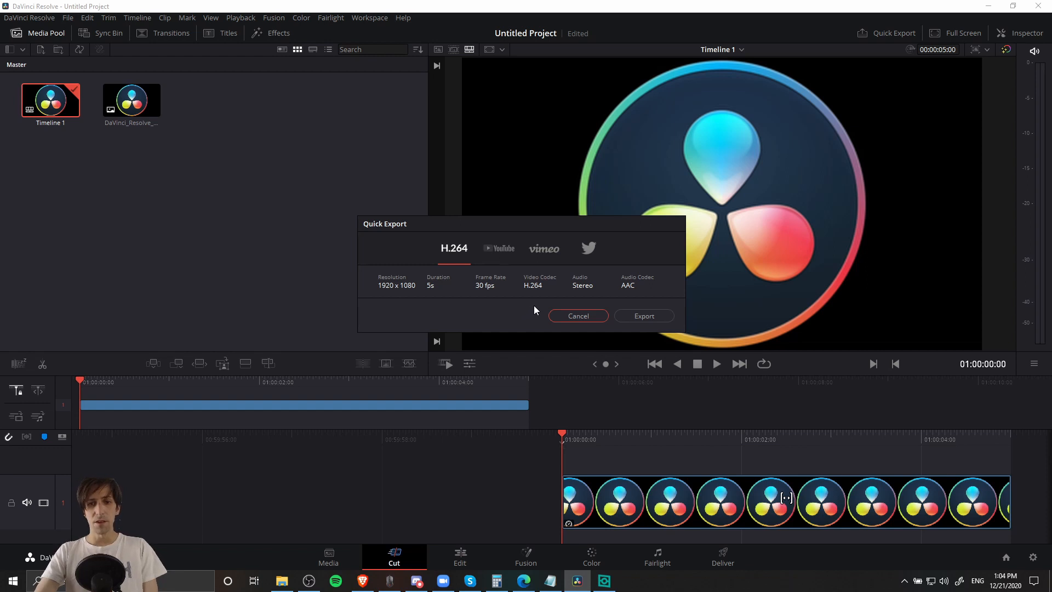
Export the timeline as TestVideo to the desktop and play it in VLC
{"action": "left_click", "coordinate": [644, 316]}
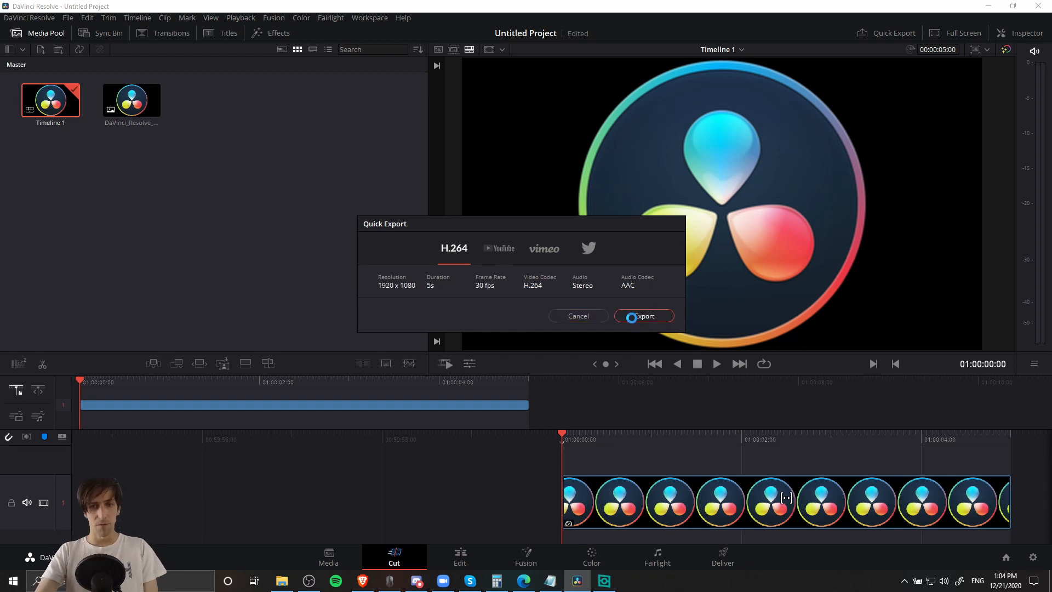
{"action": "left_click", "coordinate": [645, 316]}
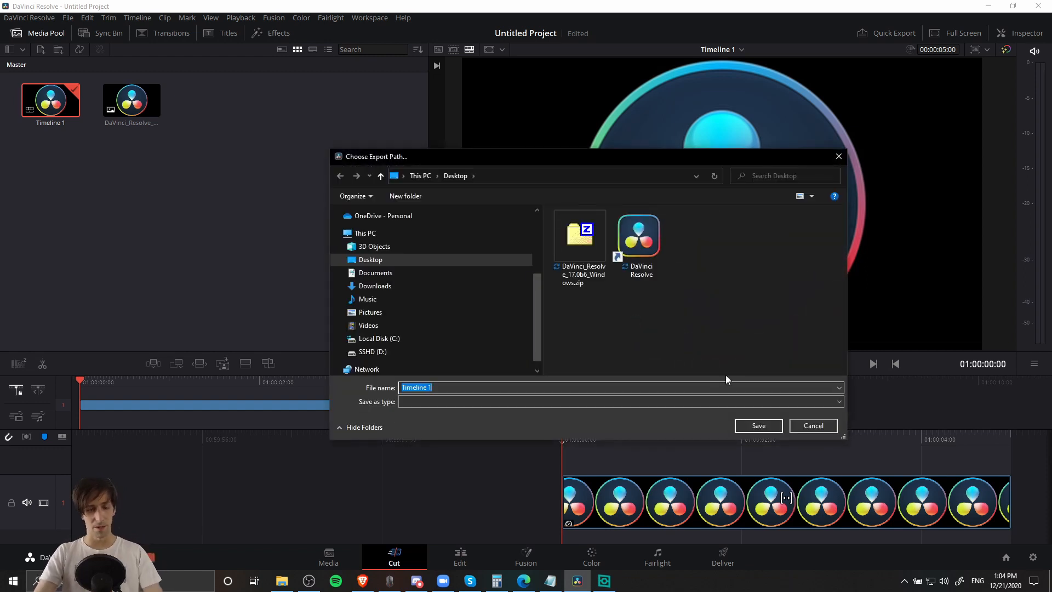
{"action": "type", "text": "TestVideo"}
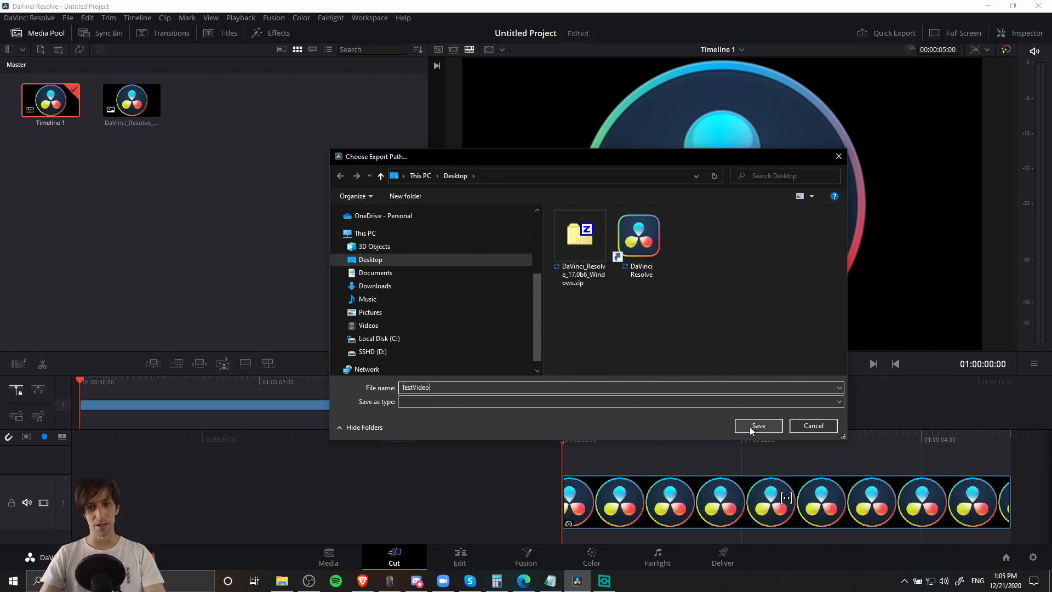
{"action": "left_click", "coordinate": [758, 426]}
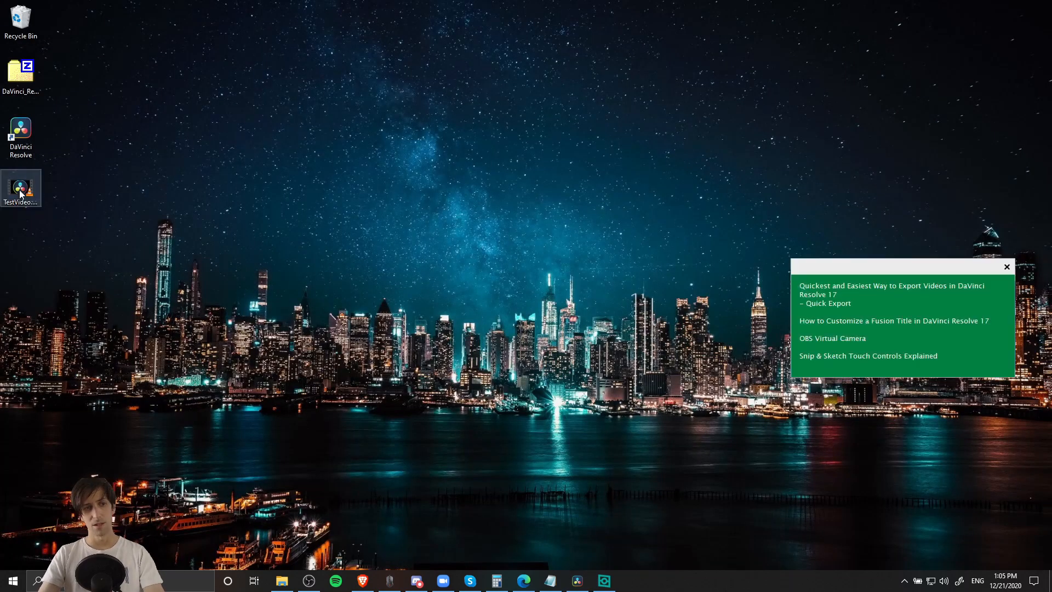
{"action": "double_click", "coordinate": [21, 187]}
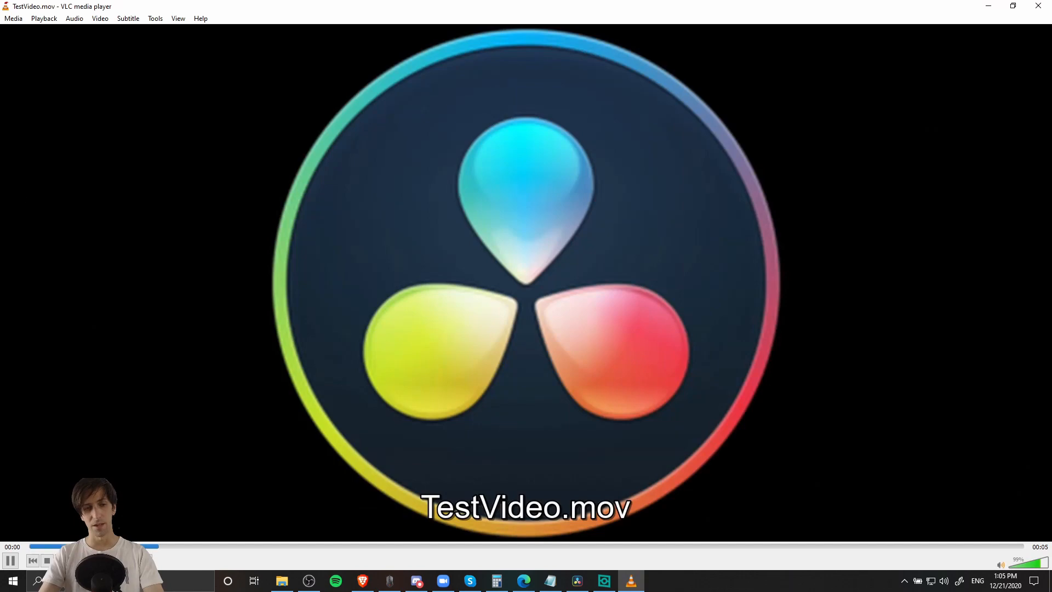
Reopen Quick Export on the YouTube preset and bring up the Internet Accounts settings
{"action": "left_click", "coordinate": [577, 581]}
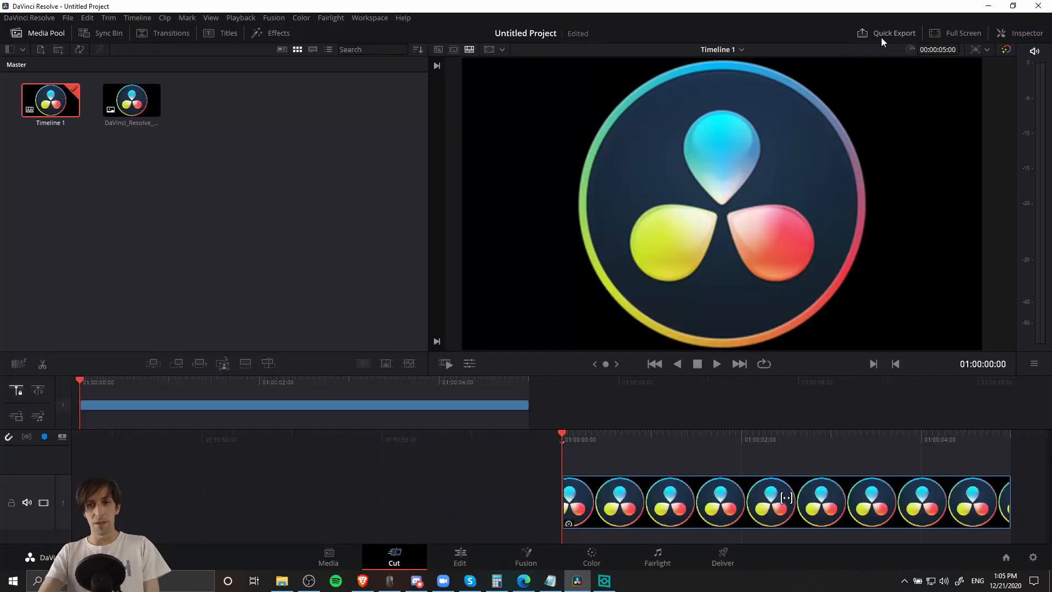
{"action": "left_click", "coordinate": [893, 33]}
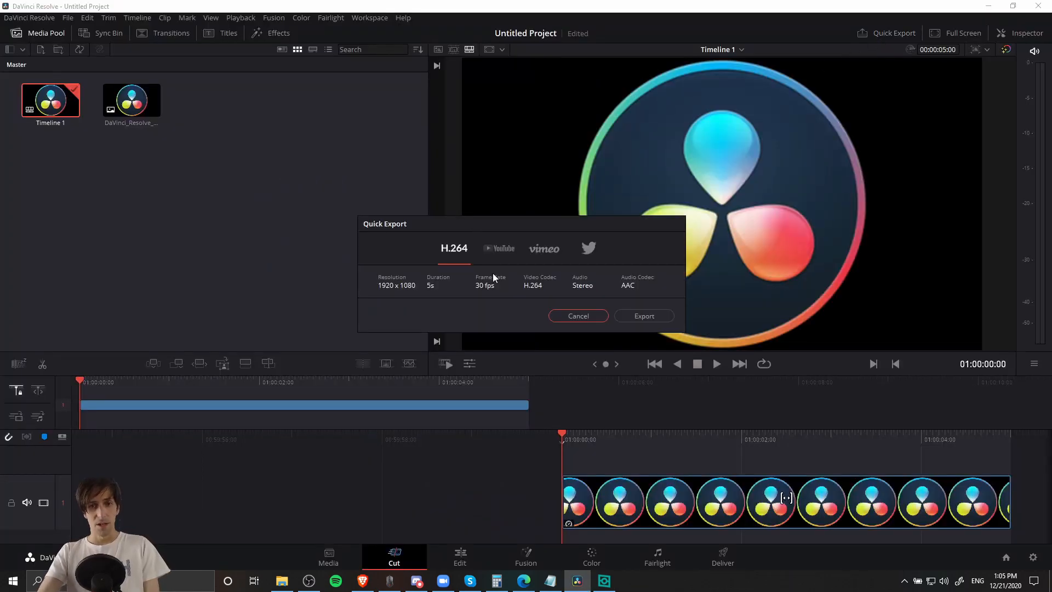
{"action": "mouse_move", "coordinate": [618, 255]}
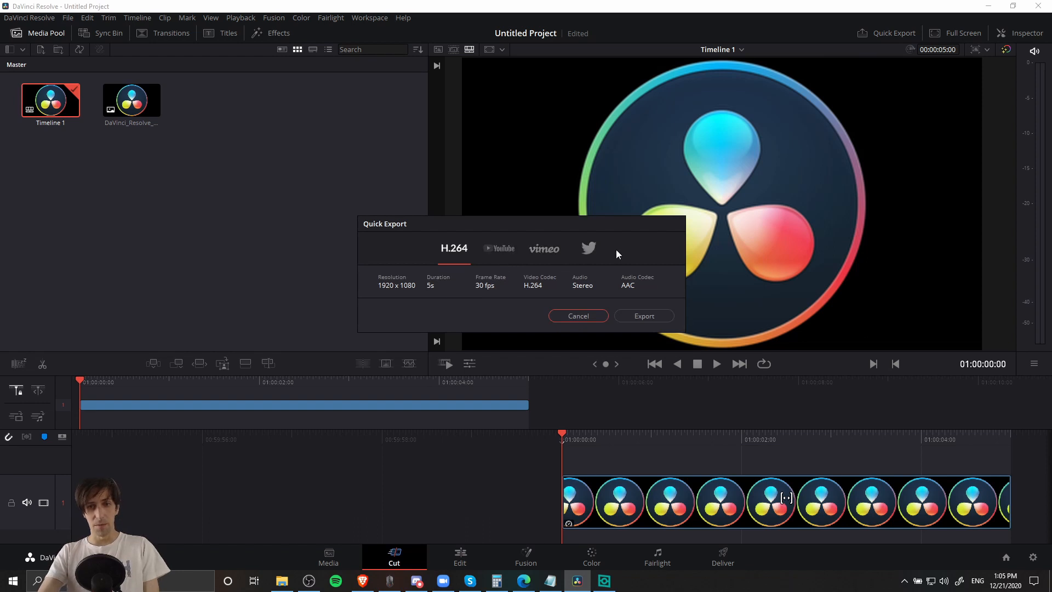
{"action": "left_click", "coordinate": [498, 248]}
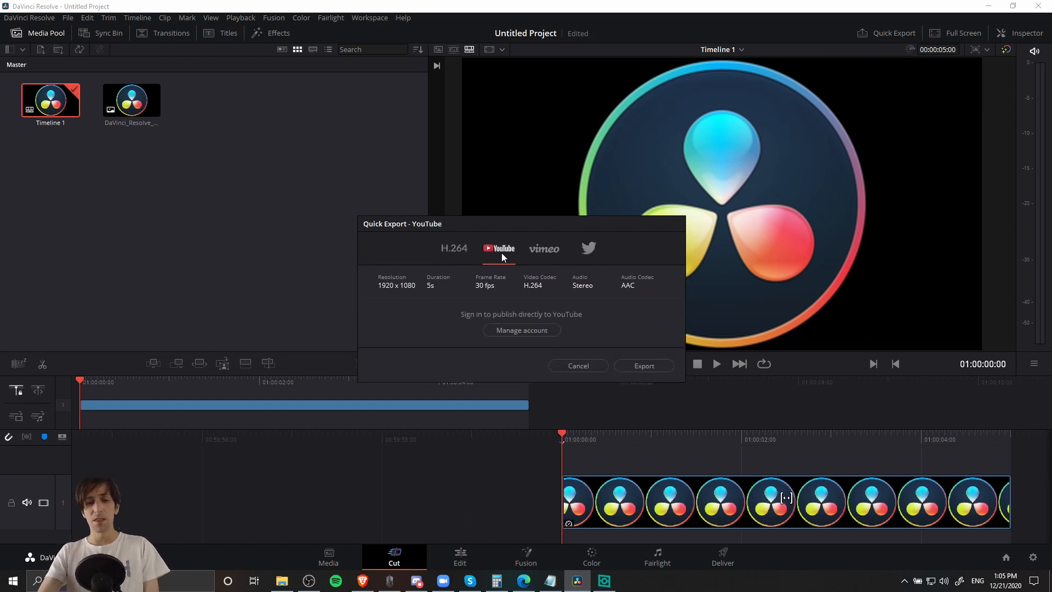
{"action": "mouse_move", "coordinate": [571, 322]}
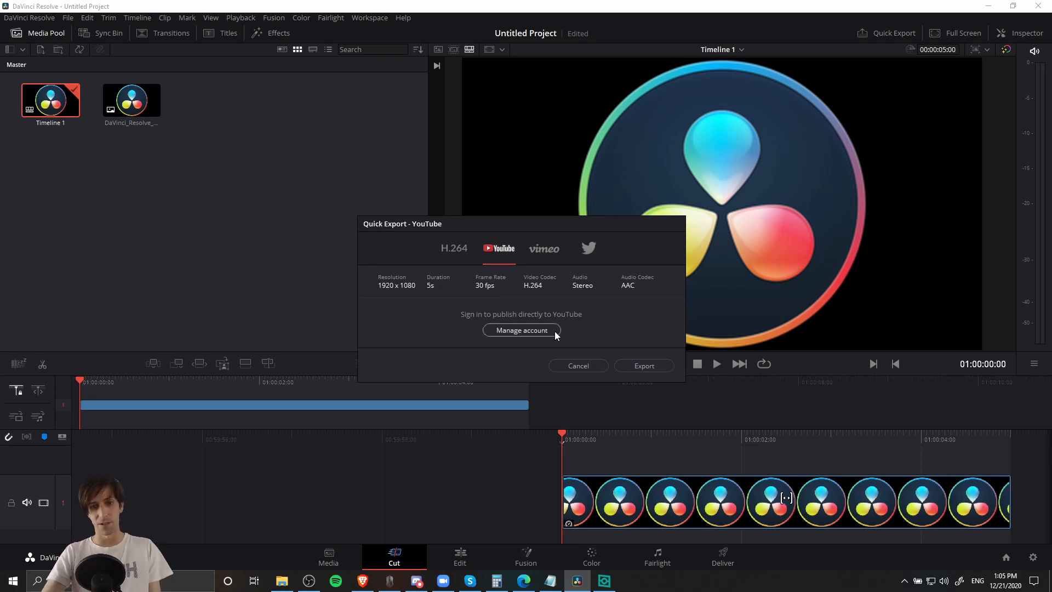
{"action": "left_click", "coordinate": [522, 330]}
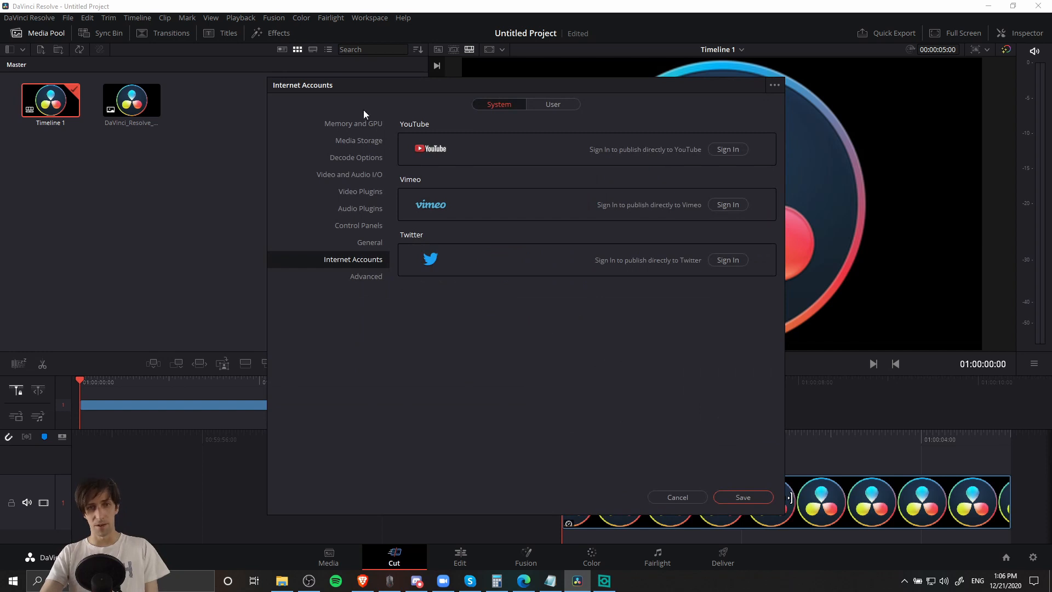
{"action": "mouse_move", "coordinate": [673, 433]}
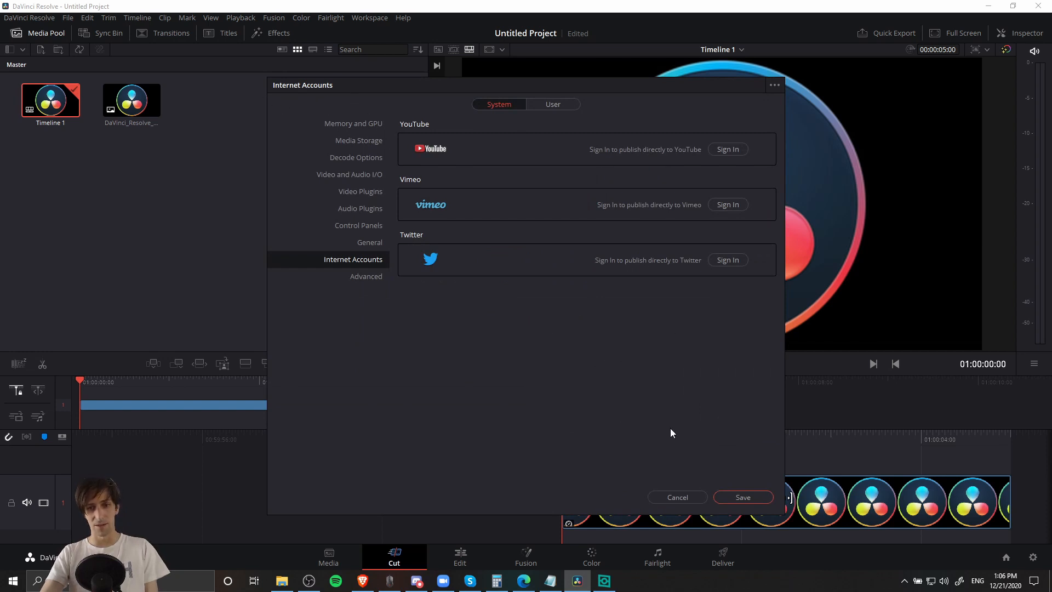
{"action": "left_click", "coordinate": [68, 18]}
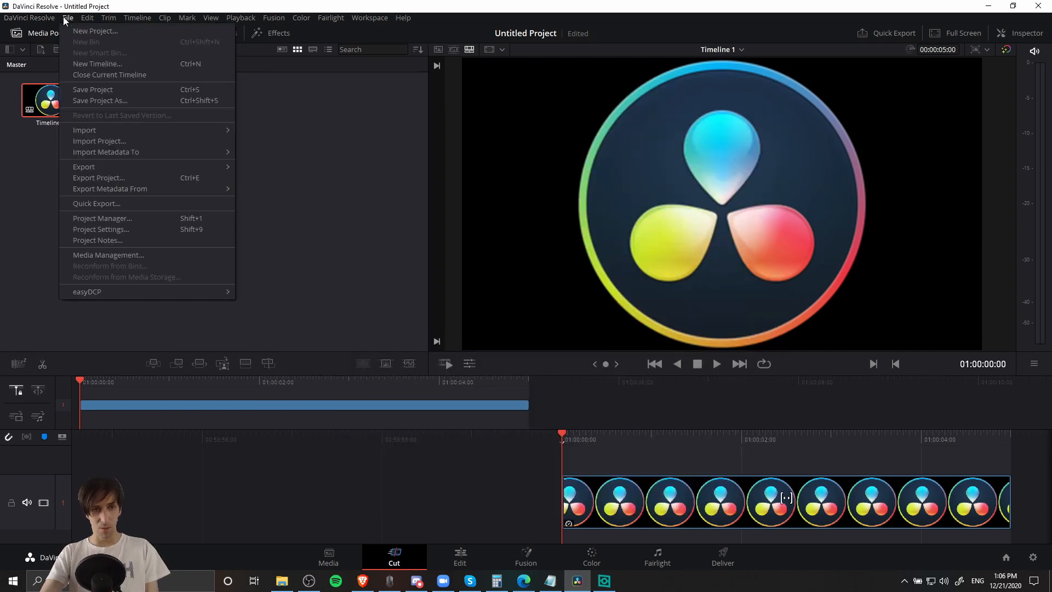
{"action": "left_click", "coordinate": [28, 18]}
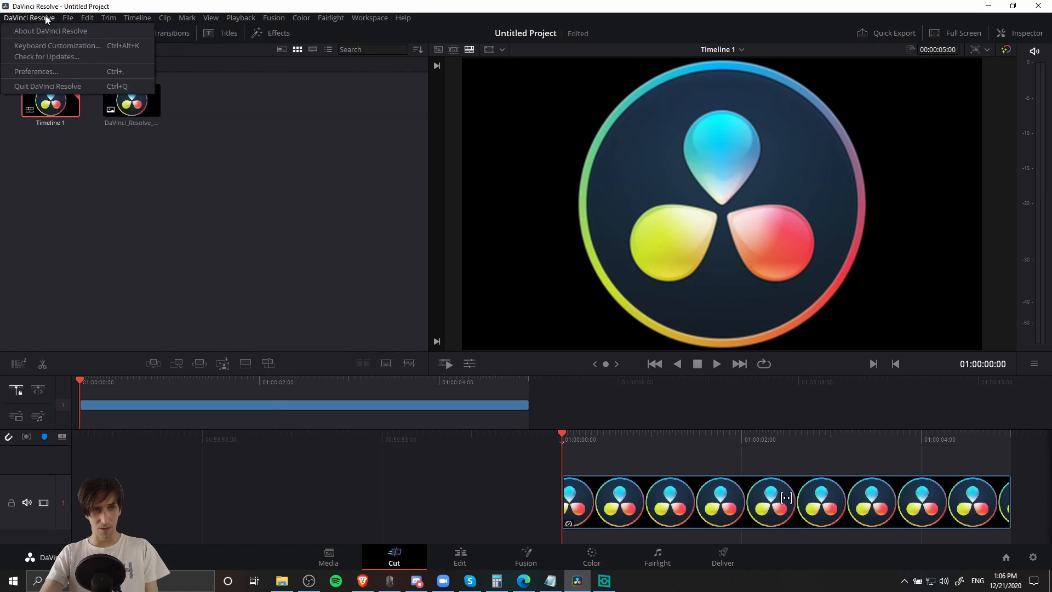
{"action": "left_click", "coordinate": [35, 72]}
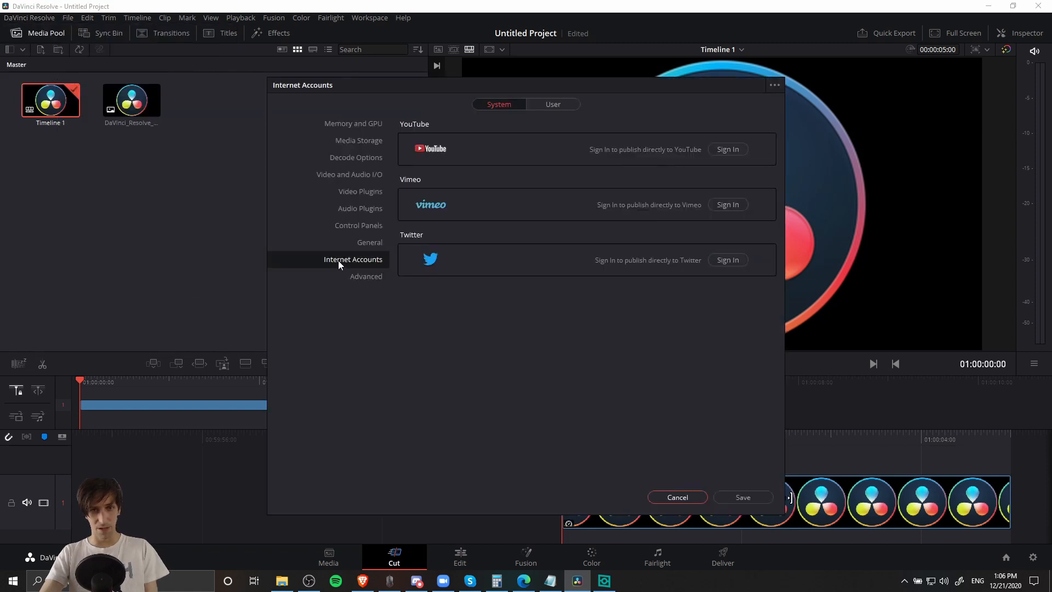
{"action": "mouse_move", "coordinate": [739, 160]}
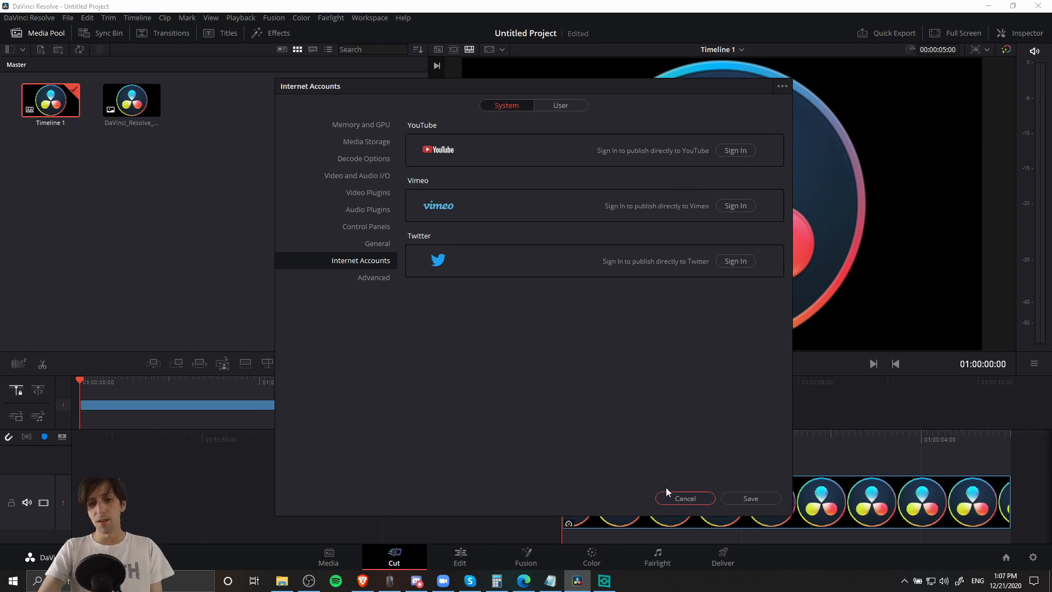
Cancel the Internet Accounts preferences, returning to the YouTube quick export options
{"action": "left_click", "coordinate": [685, 498]}
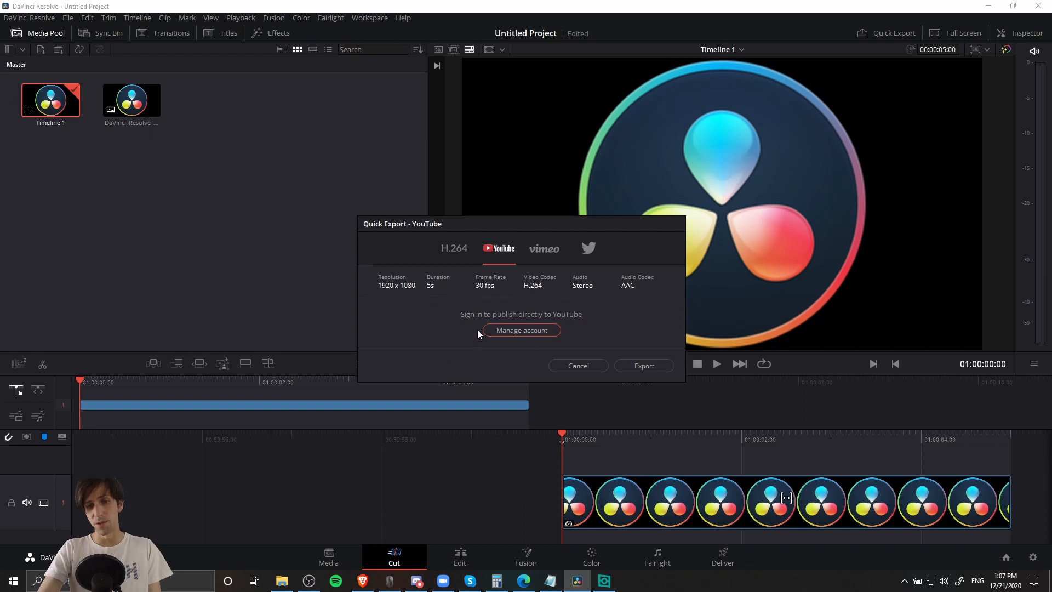
{"action": "mouse_move", "coordinate": [594, 338]}
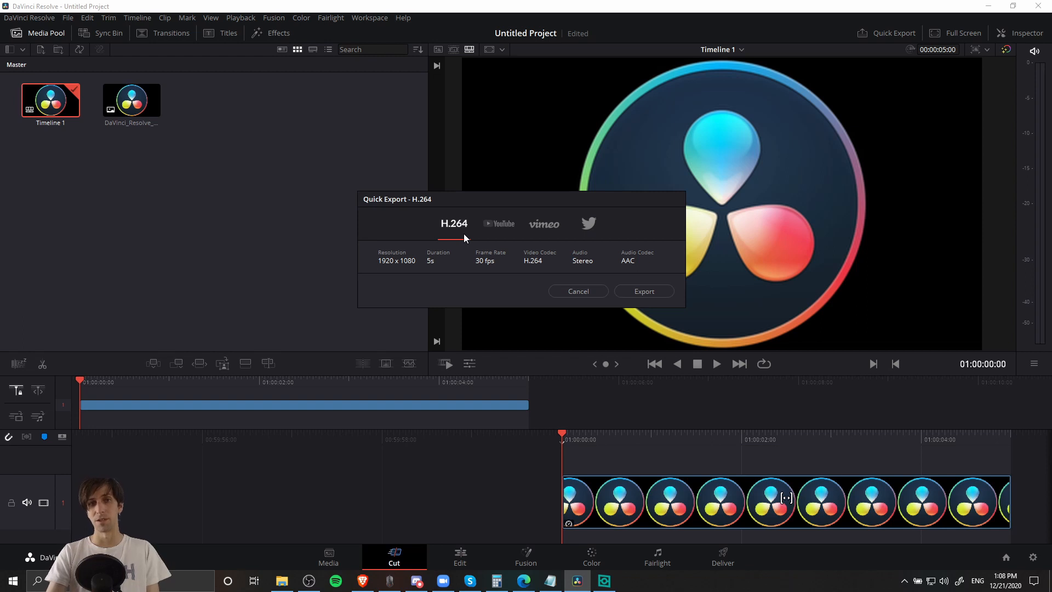
{"action": "mouse_move", "coordinate": [548, 291]}
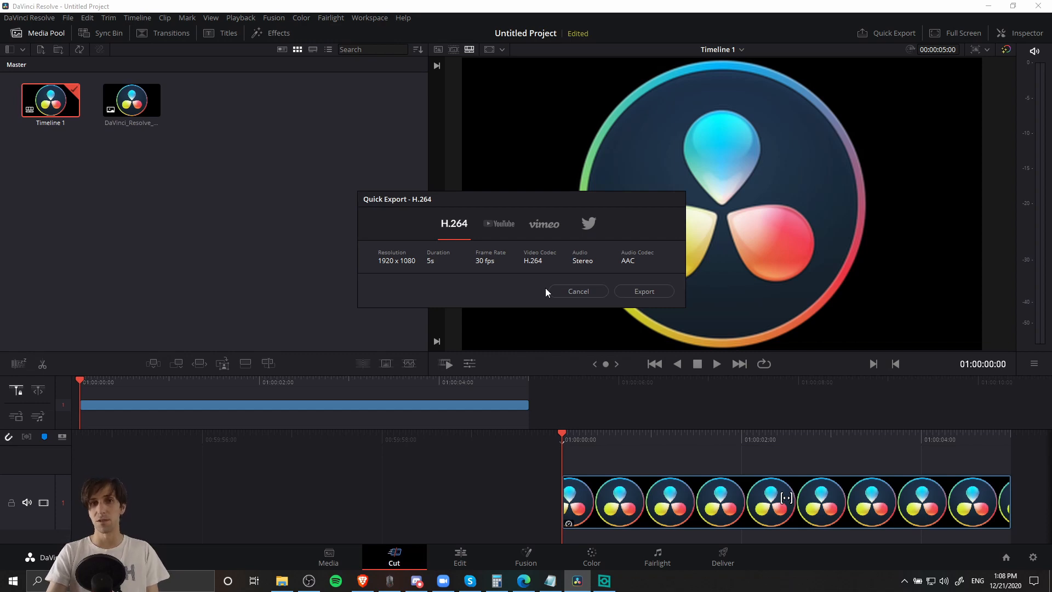
{"action": "mouse_move", "coordinate": [563, 296]}
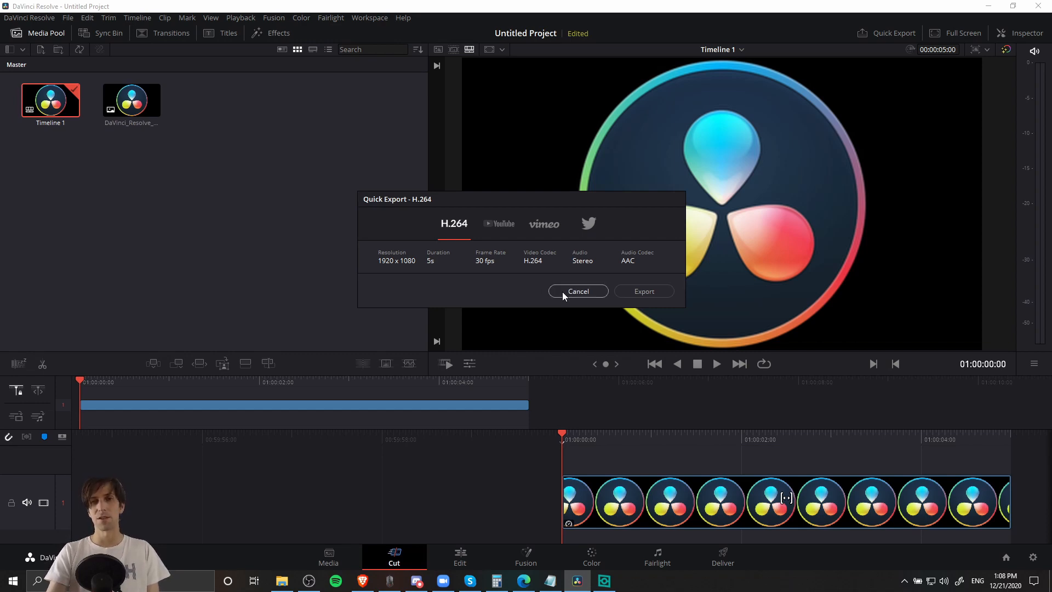